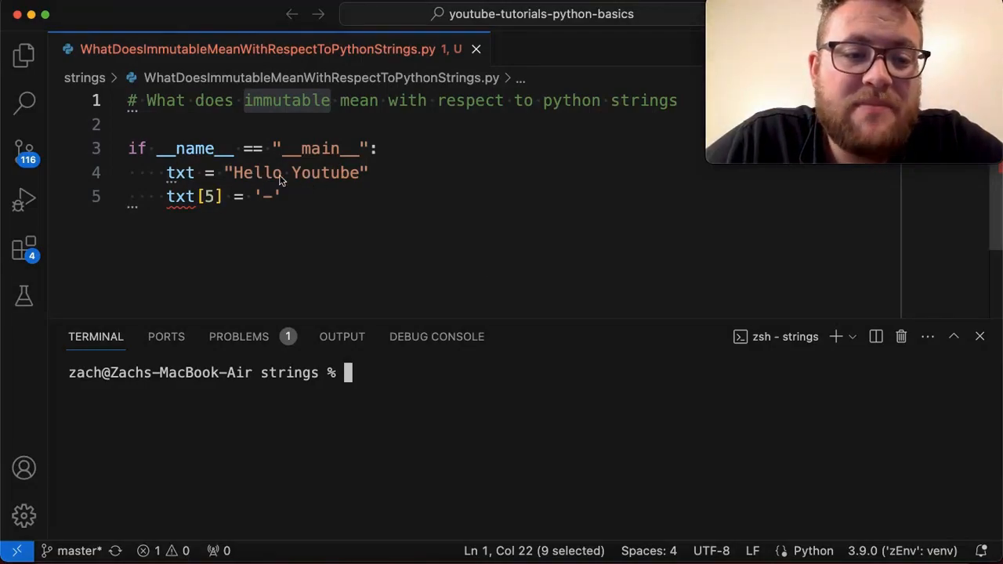
pyautogui.moveTo(232, 207)
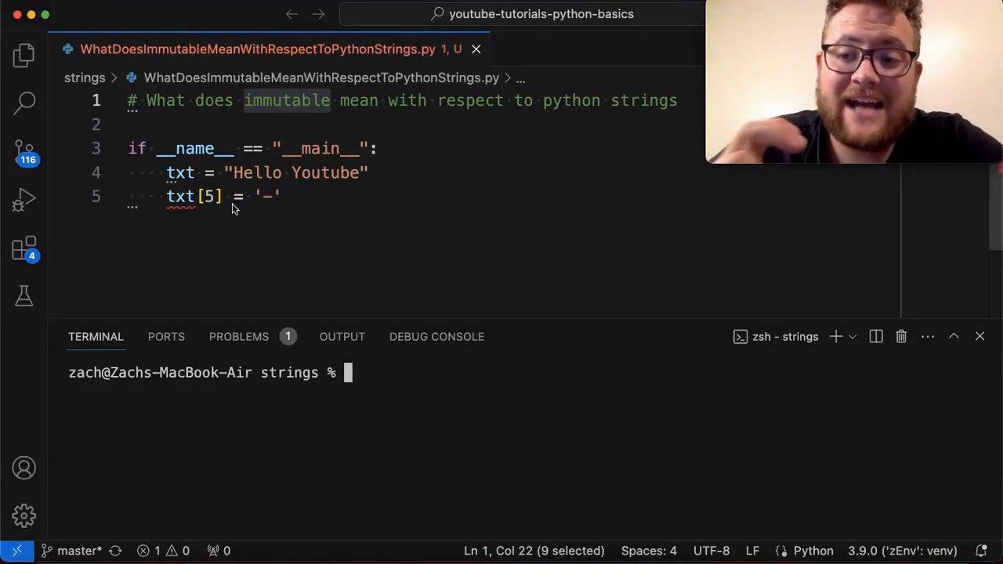
pyautogui.moveTo(179, 196)
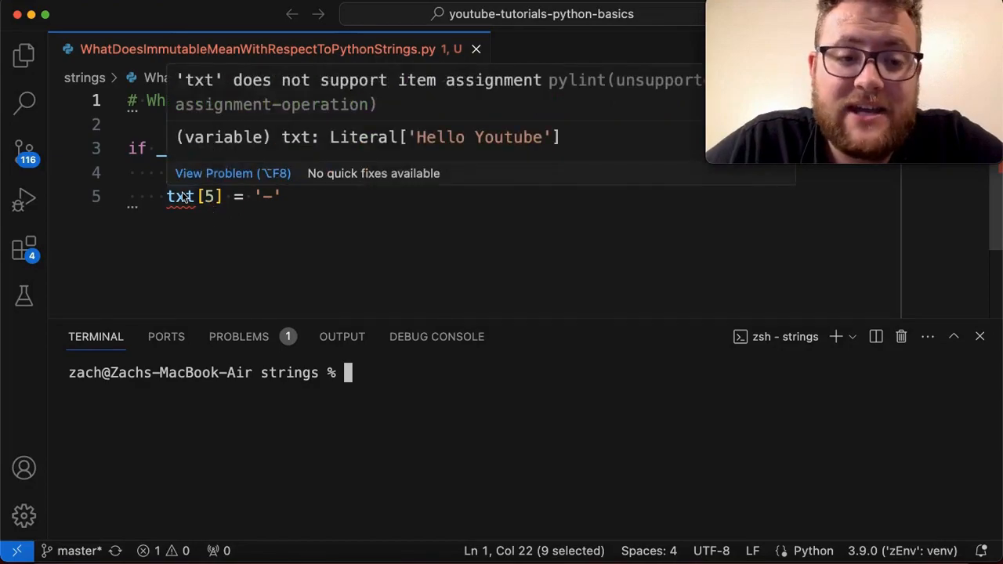
pyautogui.moveTo(235, 198)
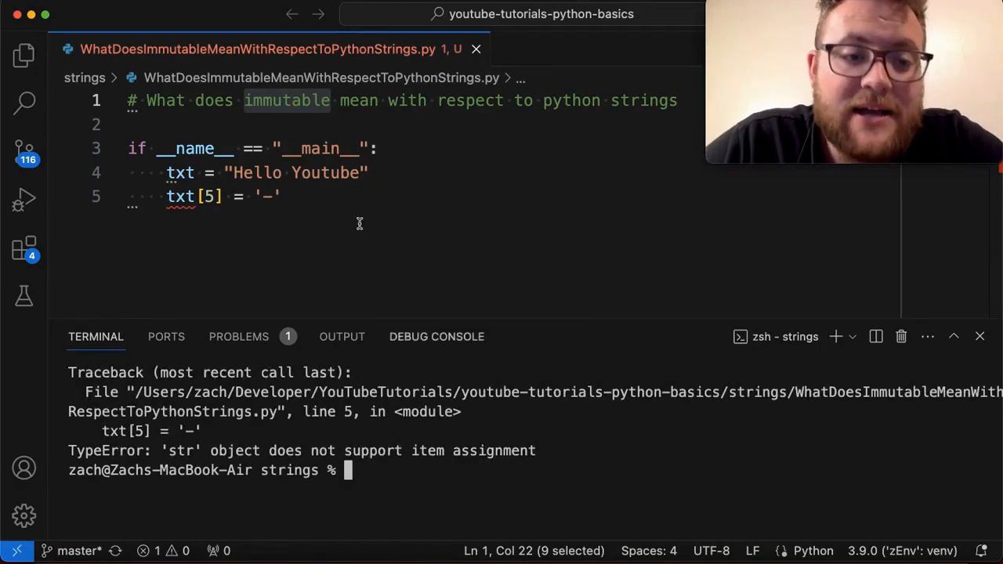
# Highlight the word 'immutable' in the comment while reviewing the TypeError traceback.
pyautogui.doubleClick(285, 100)
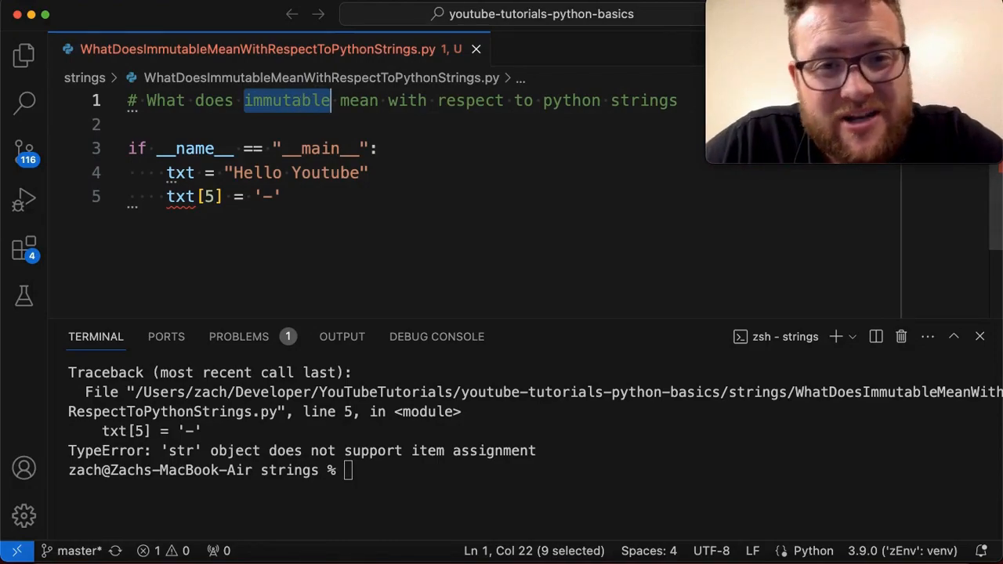
# Comment out the failing assignment and add a 'for char in txt: print(char)' loop.
pyautogui.click(280, 196)
pyautogui.write('for i')
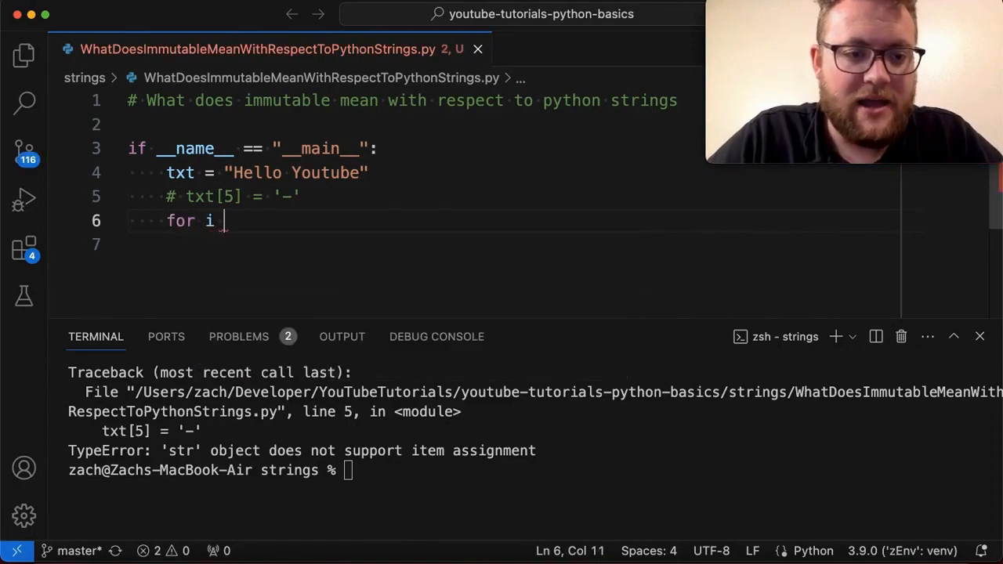
pyautogui.write('char')
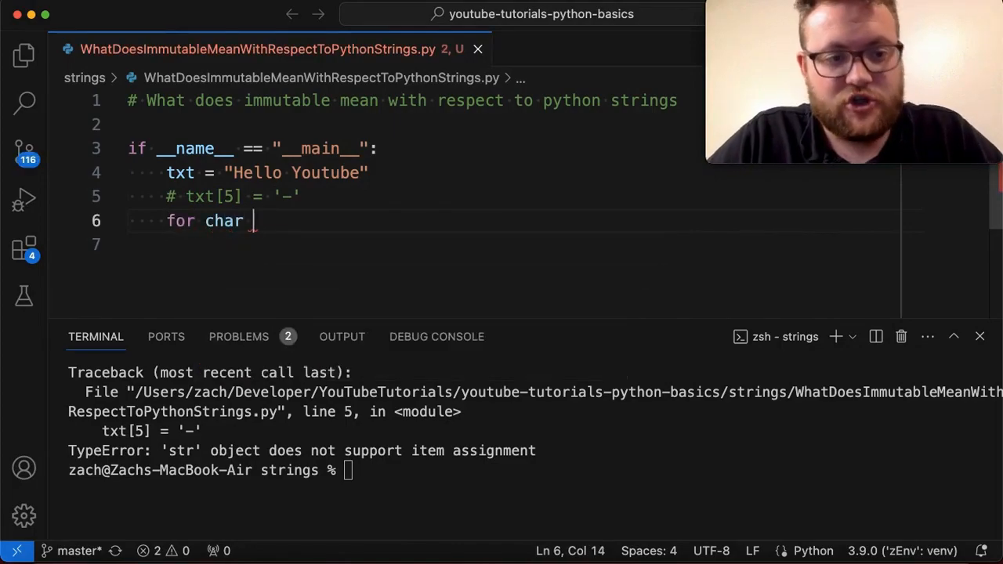
pyautogui.write('in txt:')
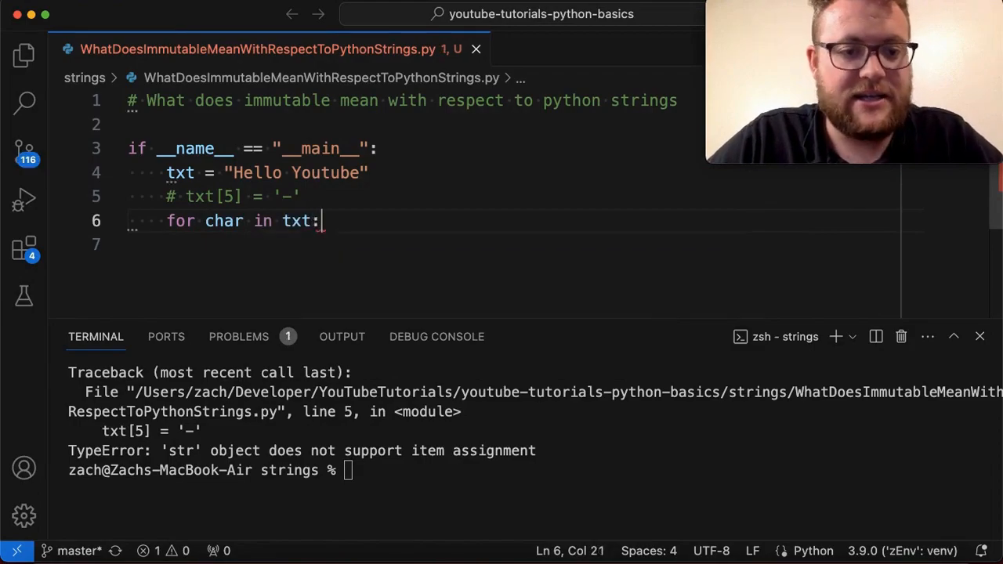
pyautogui.write('print(ch')
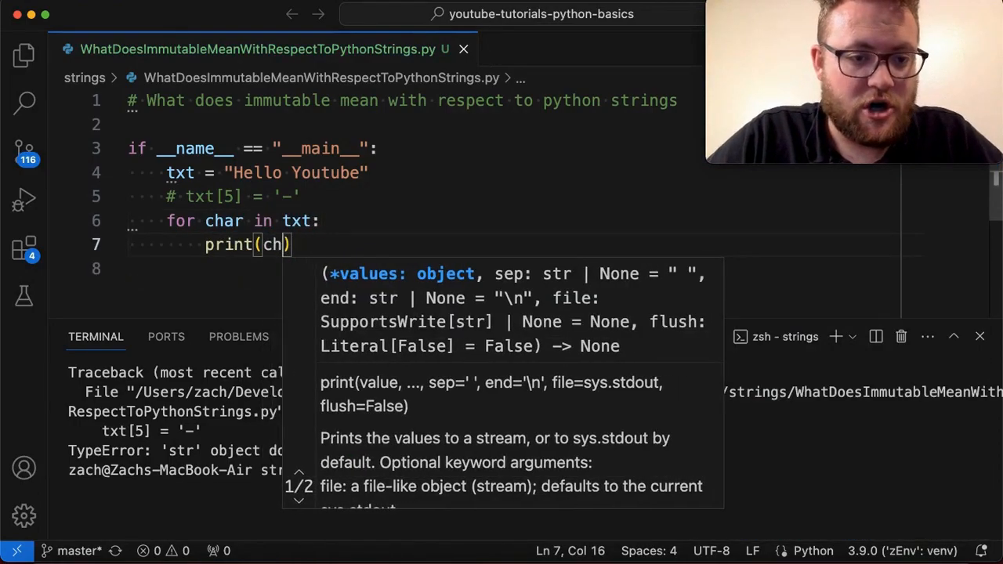
pyautogui.write('ar')
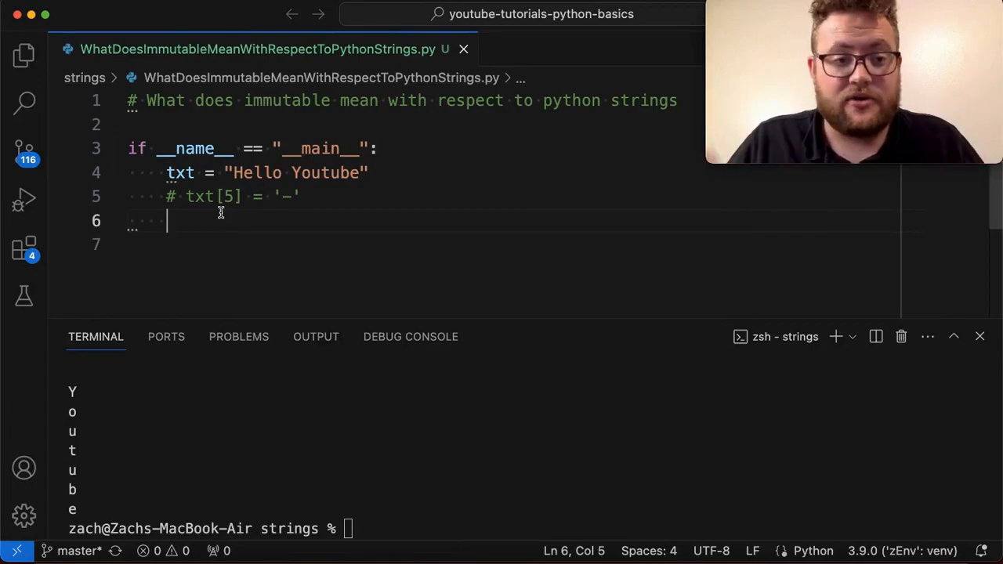
# Add txt1 = txt.replace(' ', '-') to build a hyphenated copy of txt.
pyautogui.write('txt')
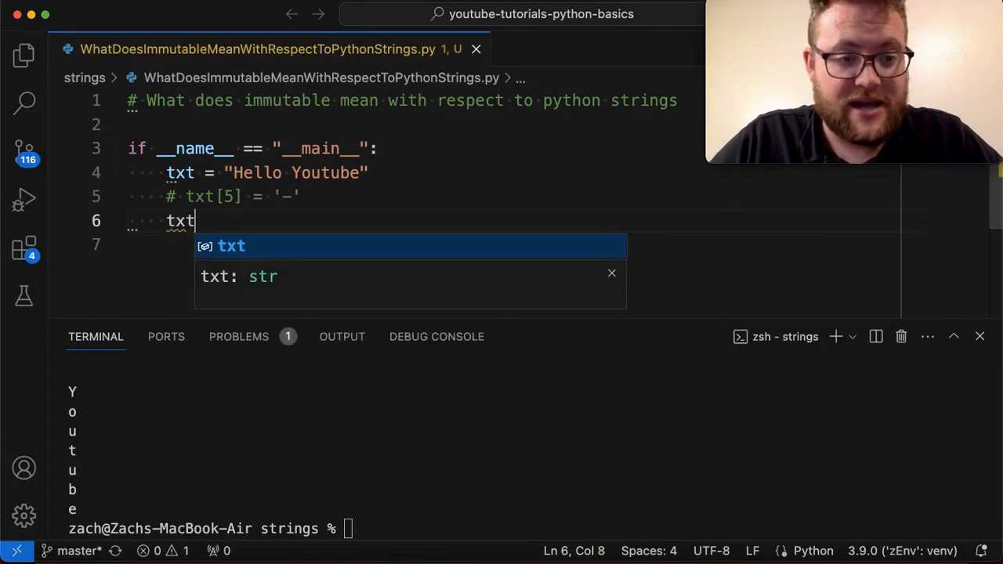
pyautogui.write('1 =')
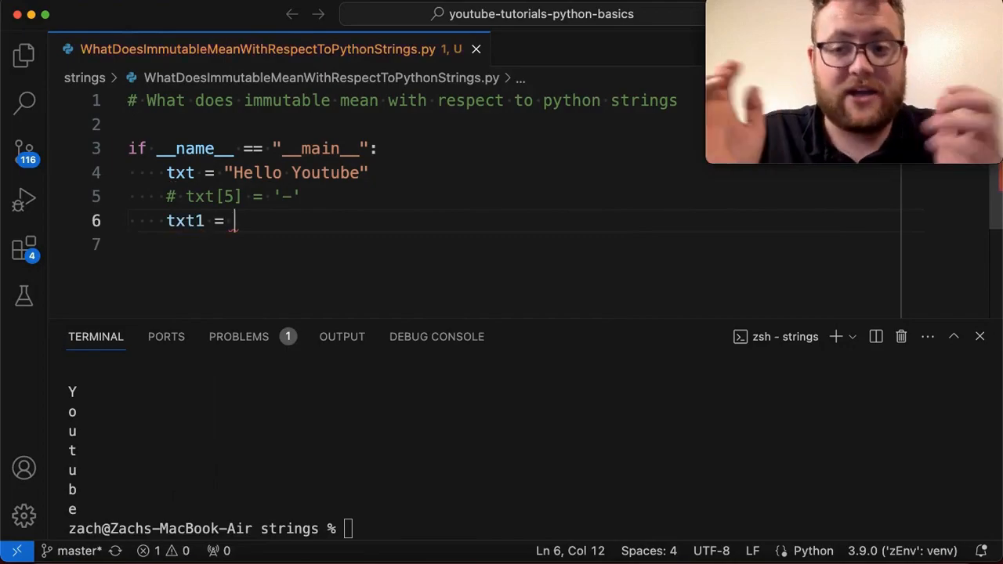
pyautogui.write('txt')
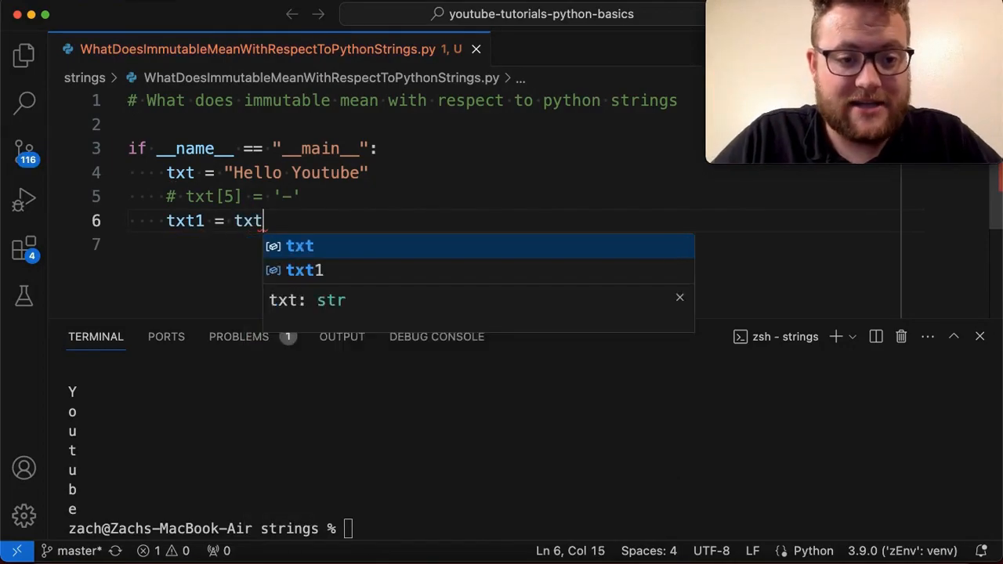
pyautogui.write(".replace('')")
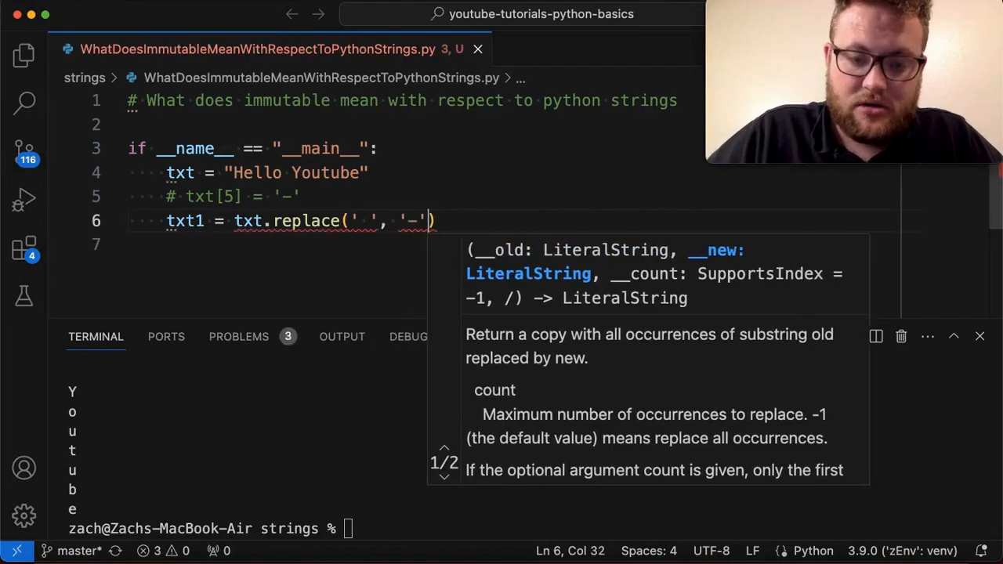
pyautogui.click(438, 220)
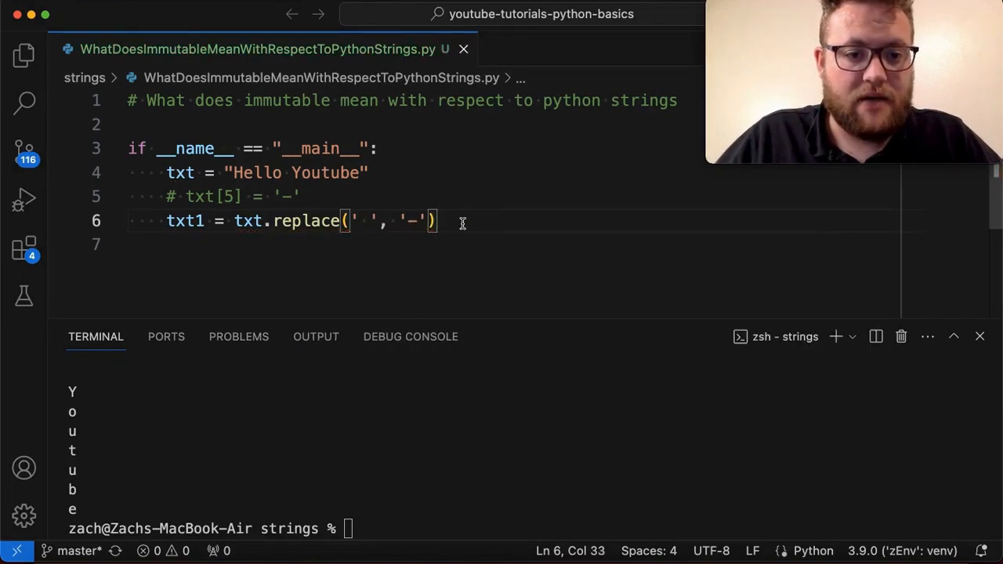
# Add f-string prints for txt and txt1 showing 'Hello Youtube' and 'Hello-Youtube'.
pyautogui.write('print(t')
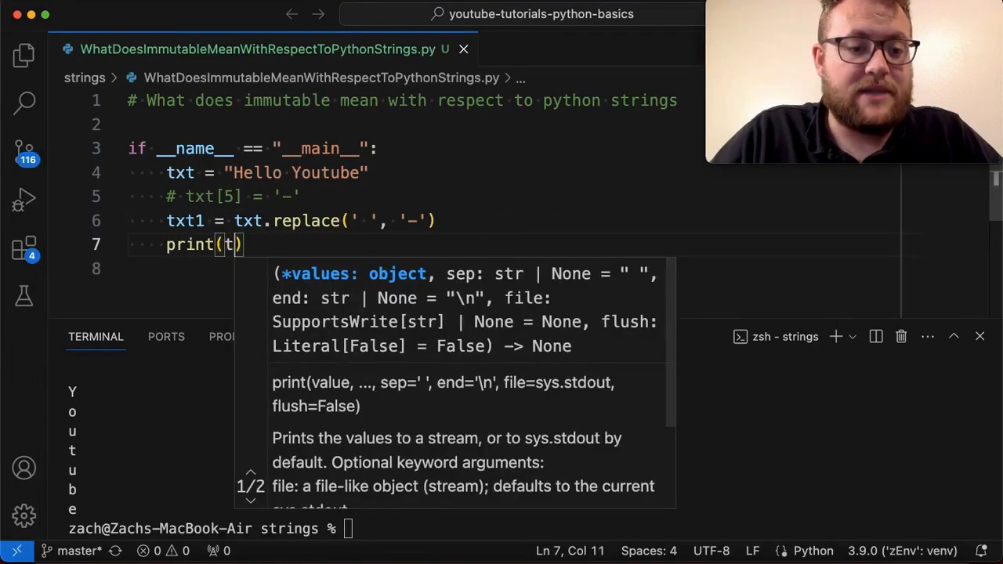
pyautogui.write("f'tx")
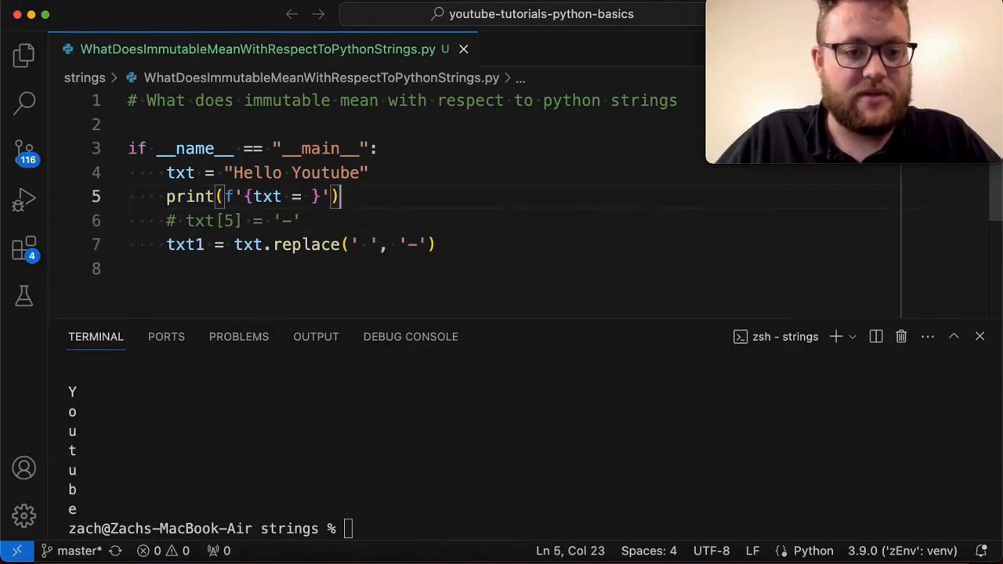
pyautogui.write("print(f'{txt1 = }')")
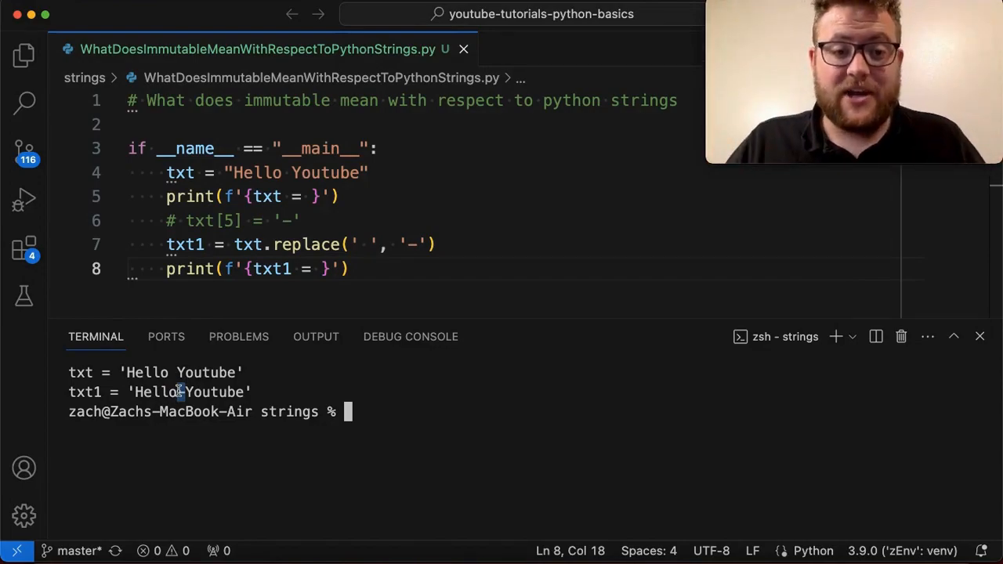
pyautogui.moveTo(248, 244)
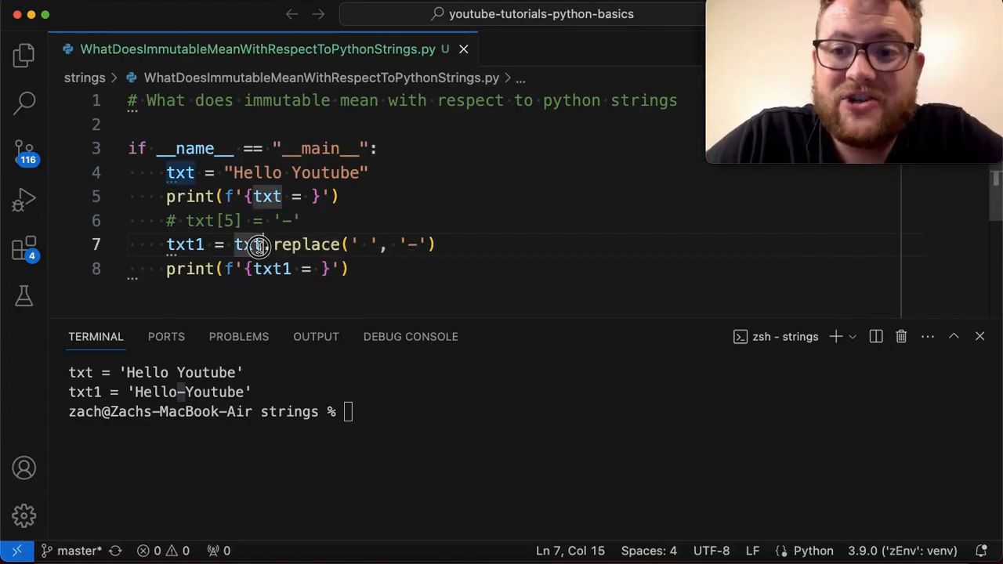
# Point out the original txt in the txt = txt.replace(' ', '-') reassignment.
pyautogui.doubleClick(249, 245)
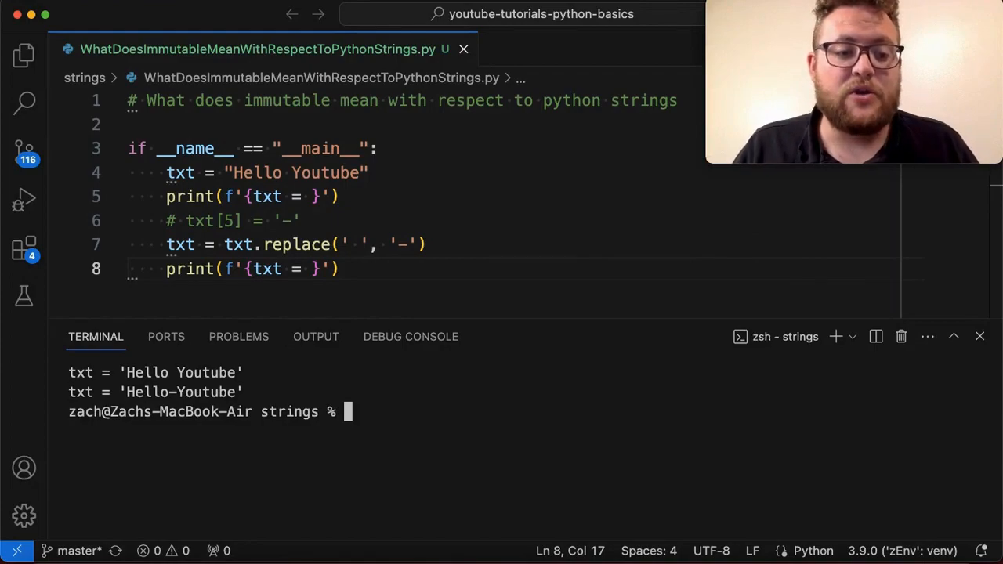
pyautogui.click(194, 245)
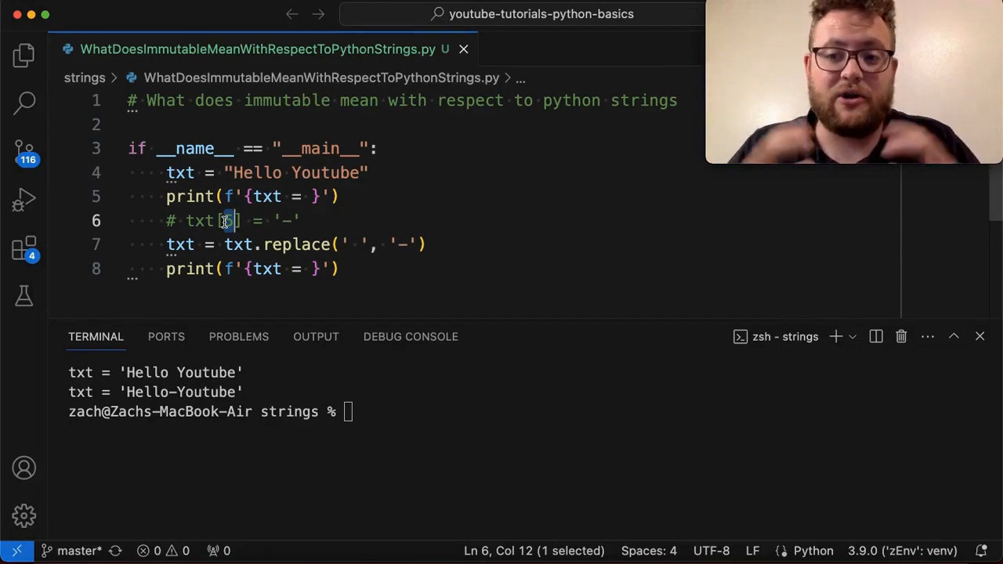
# Start a new txt2 f-string line with the first slice placeholder {txt[:5]}.
pyautogui.click(310, 244)
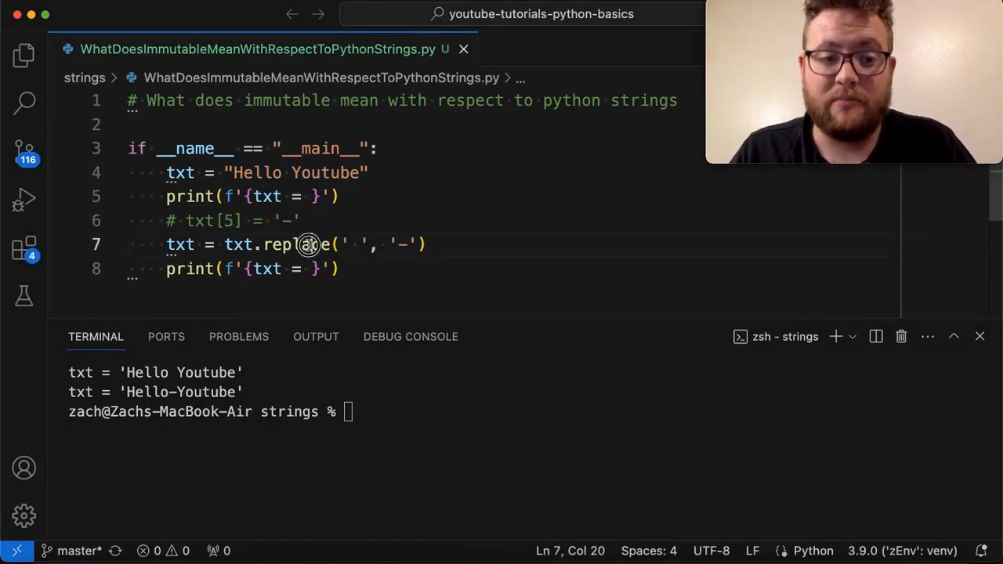
pyautogui.press('Enter')
pyautogui.write('txt2 = t')
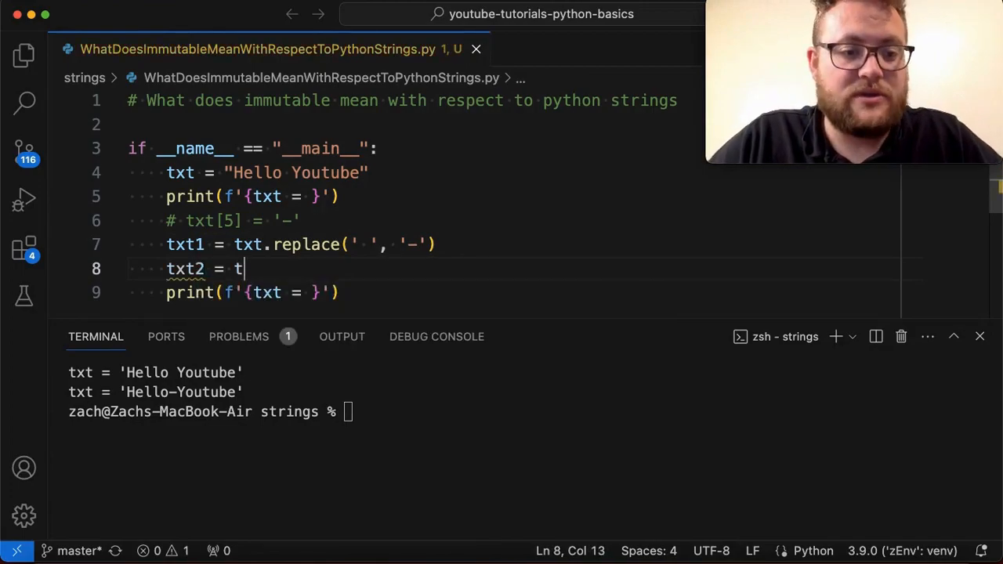
pyautogui.write('f""')
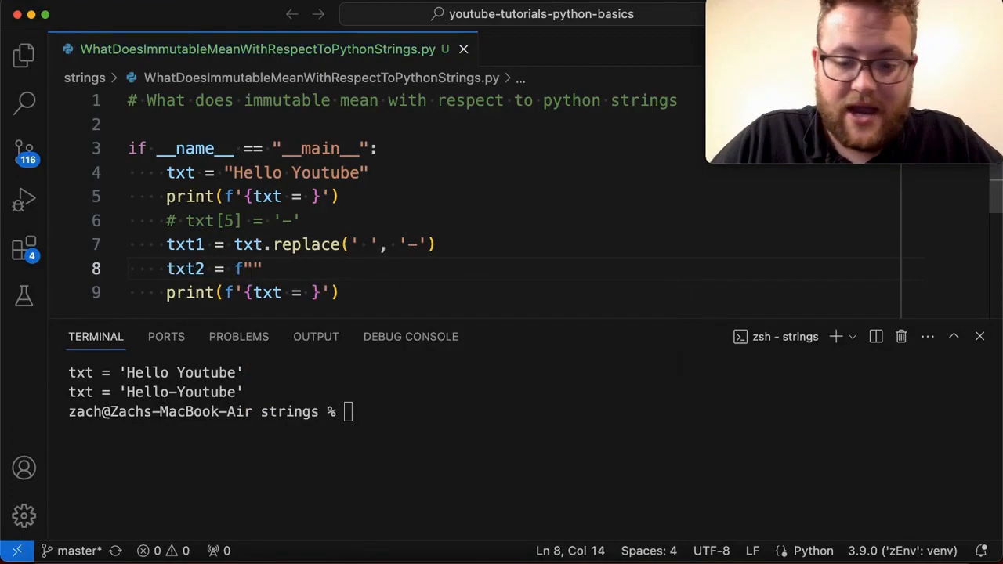
pyautogui.write('{}')
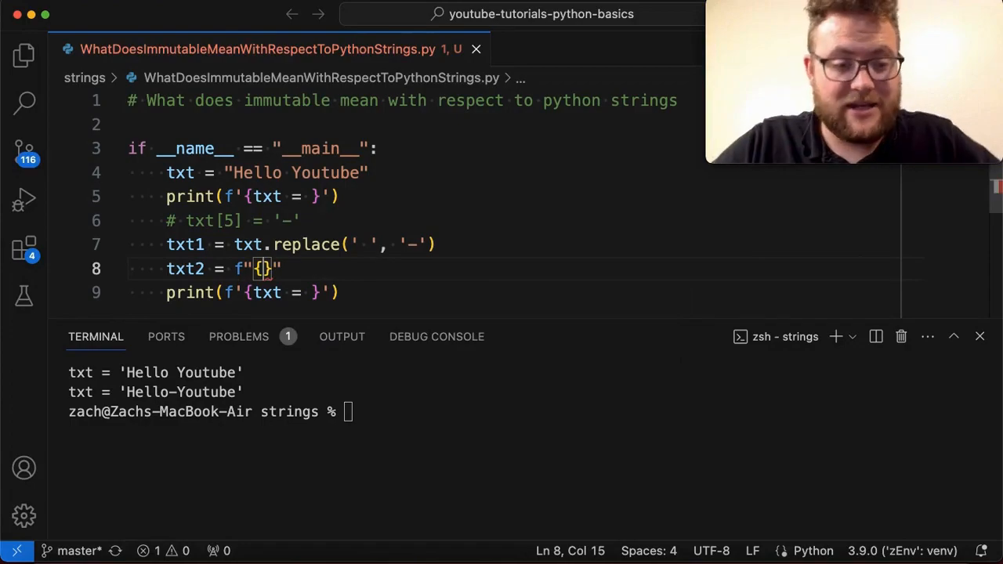
pyautogui.write('txt[:]')
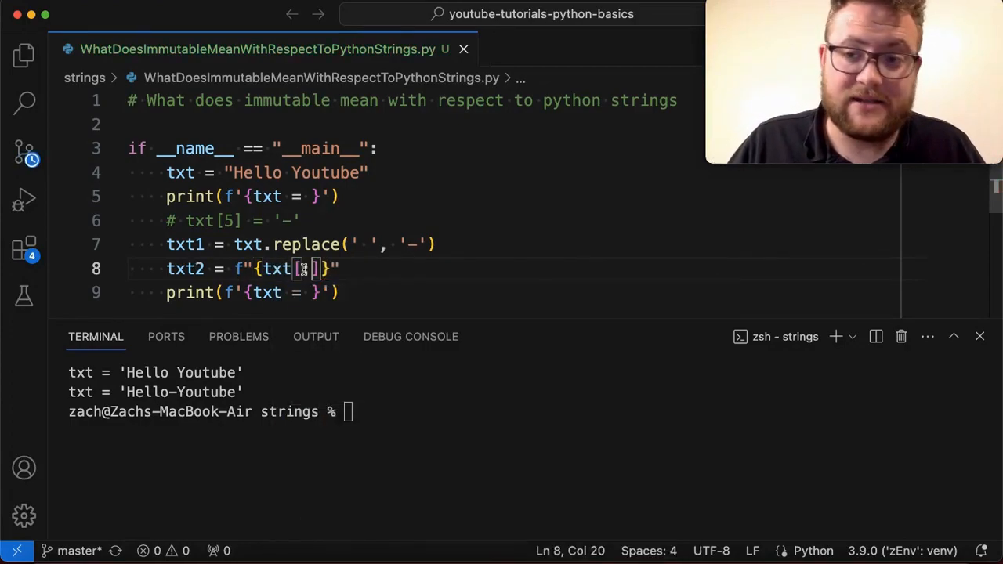
pyautogui.write('0:')
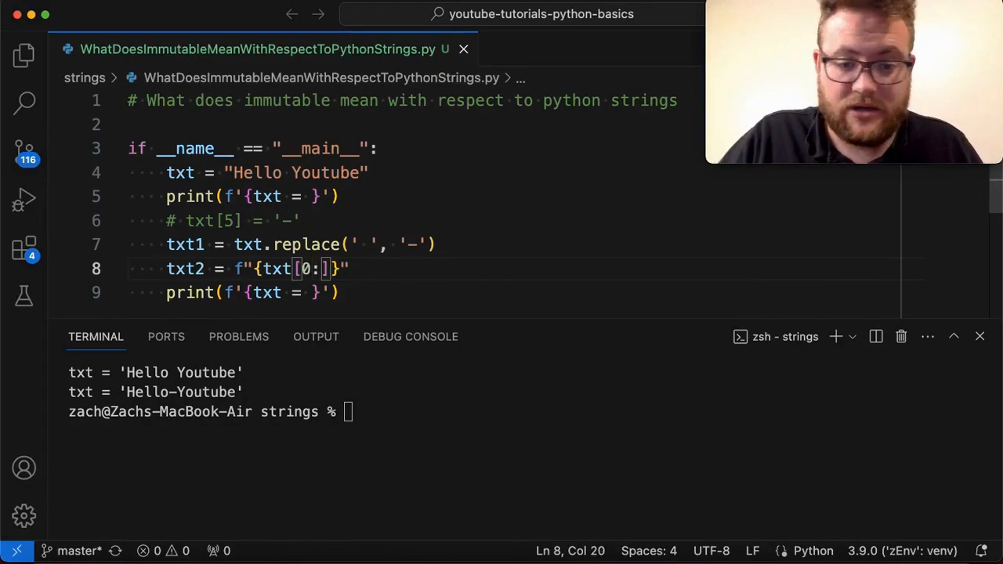
pyautogui.write(':5')
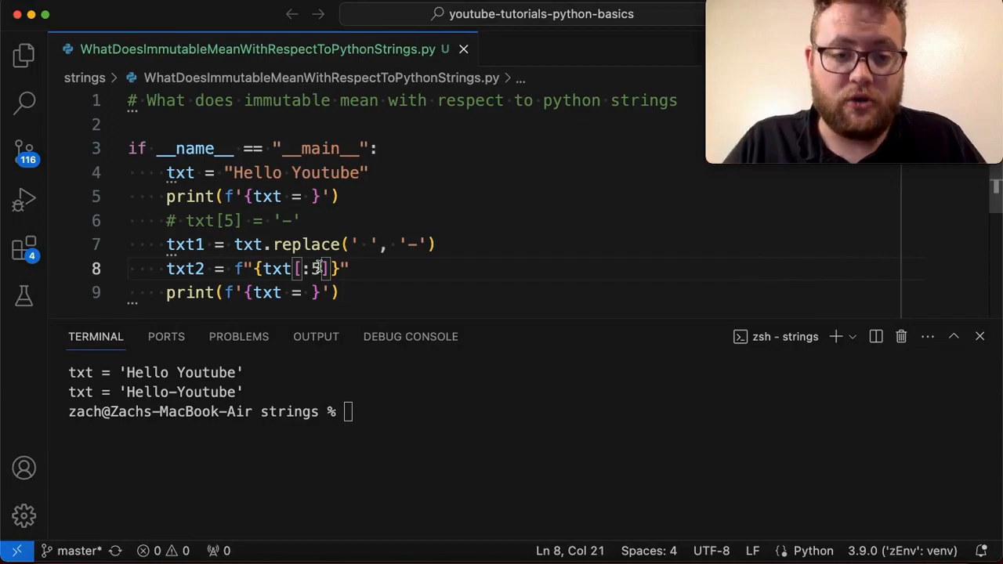
# Complete txt2 as f"{txt[:5]}-{txt[6:]}", joining 'Hello' and 'Youtube' with a hyphen.
pyautogui.doubleClick(258, 173)
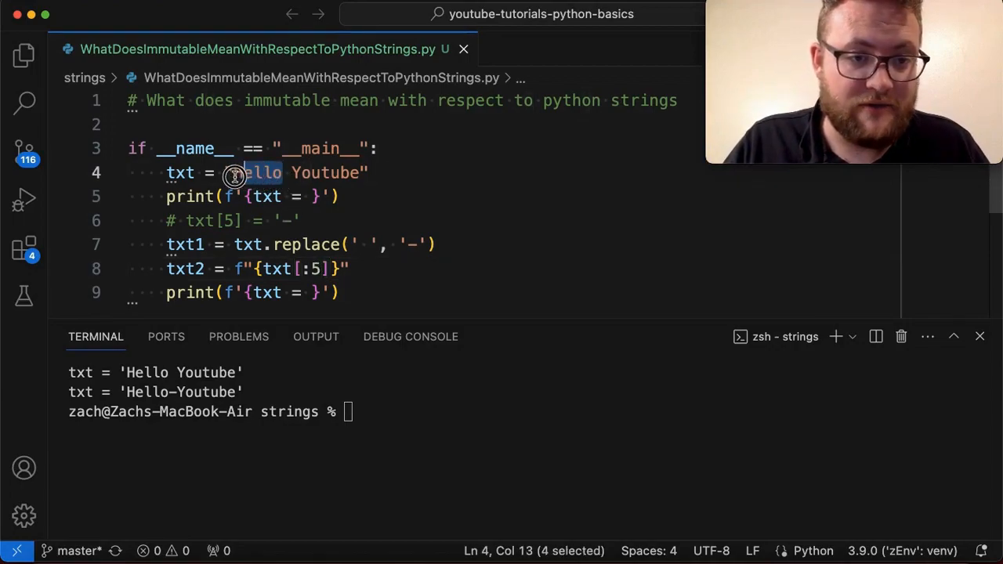
pyautogui.click(282, 173)
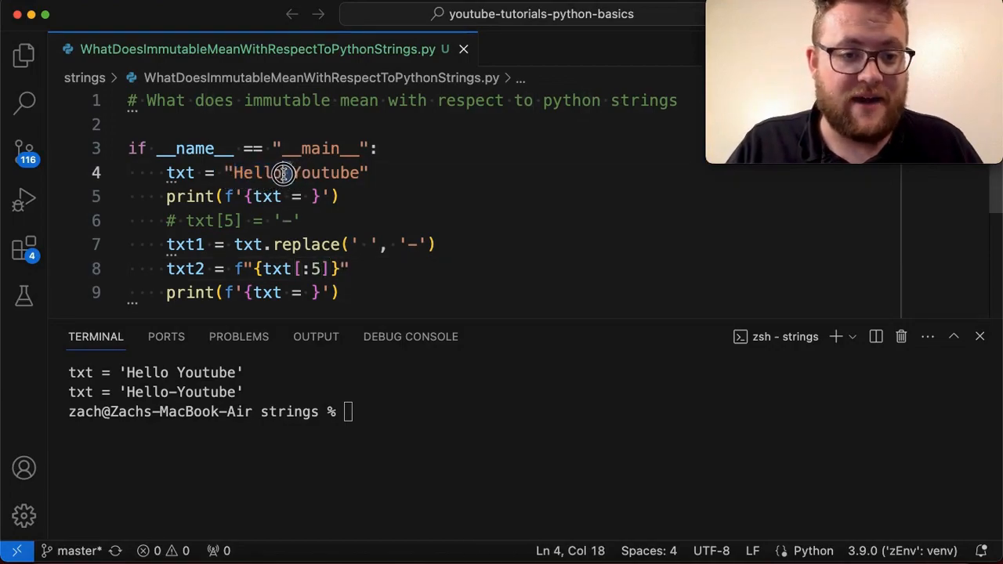
pyautogui.write('-')
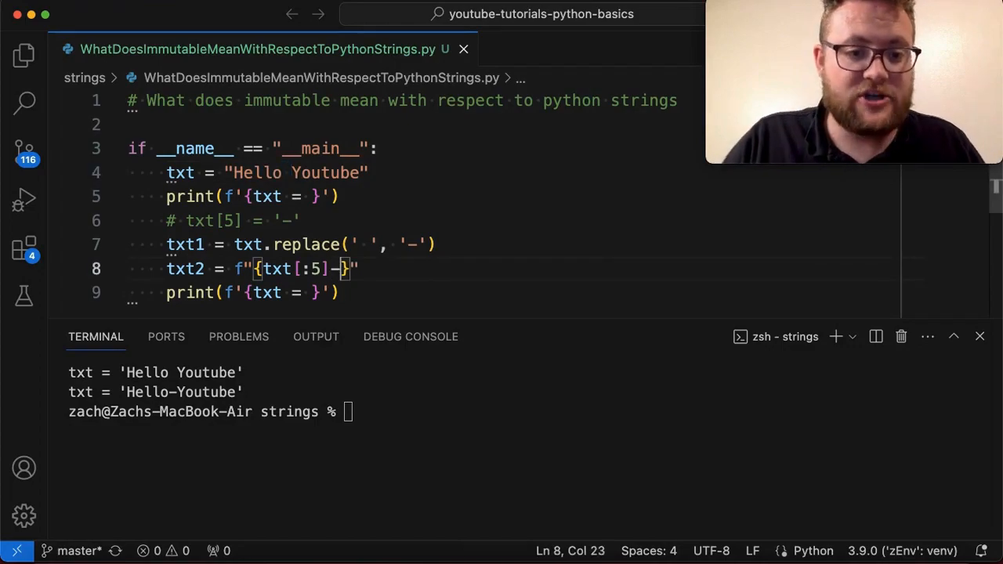
pyautogui.press('Backspace')
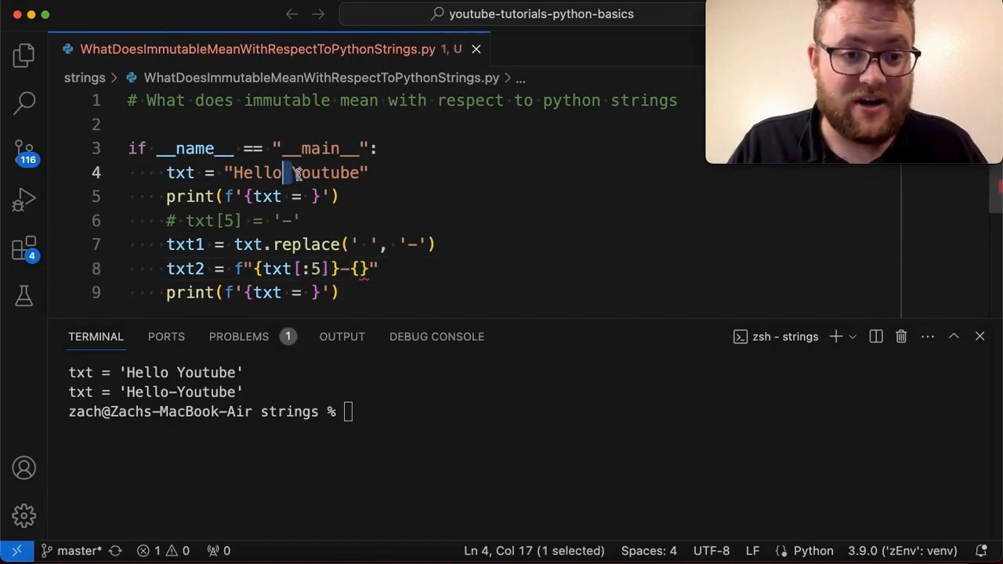
pyautogui.write('tx')
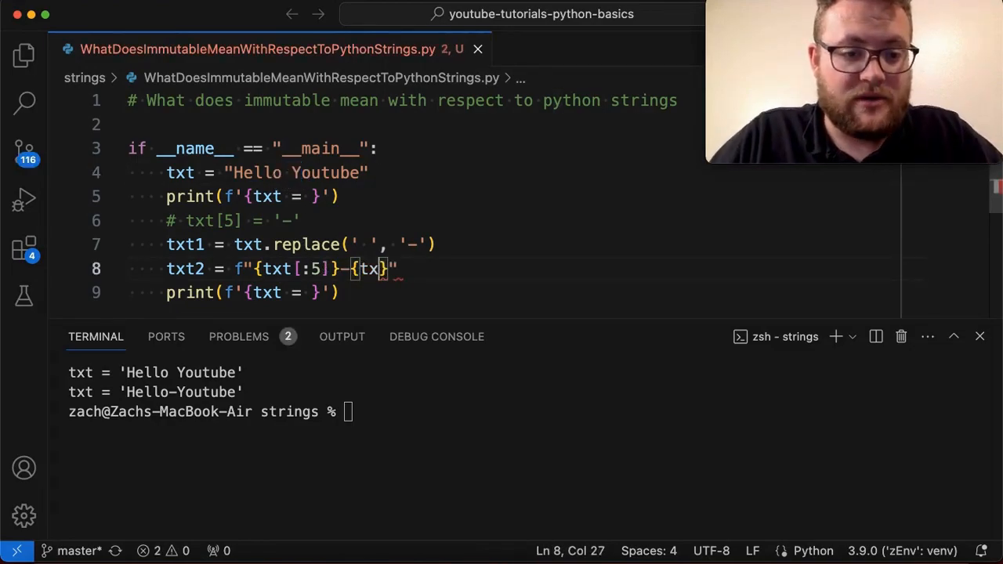
pyautogui.write('[6:]')
pyautogui.click(235, 293)
pyautogui.write('1')
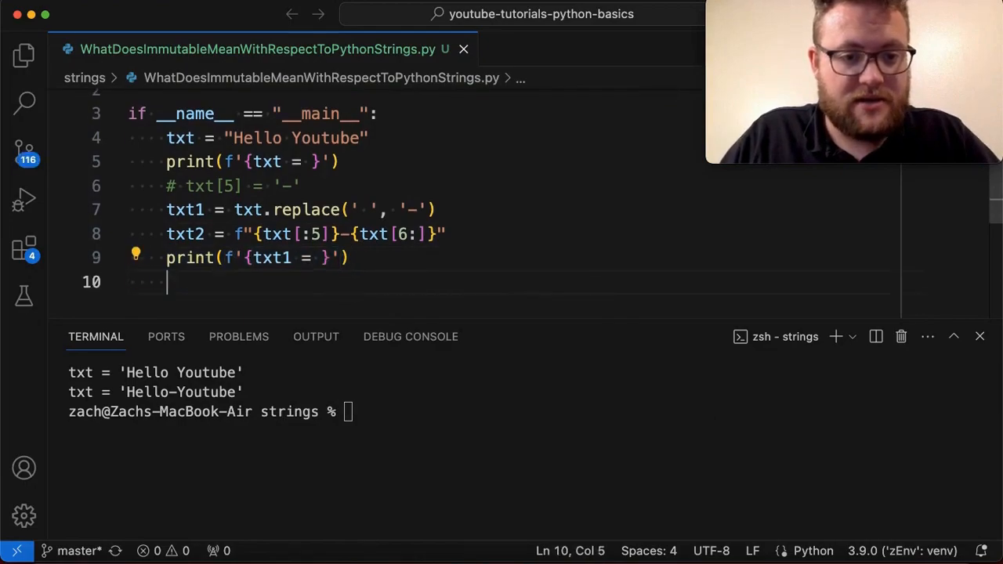
# Add print(f'{txt2 = }') and rerun the script to show txt, txt1 and txt2.
pyautogui.write("print(f'{txt2 = }')")
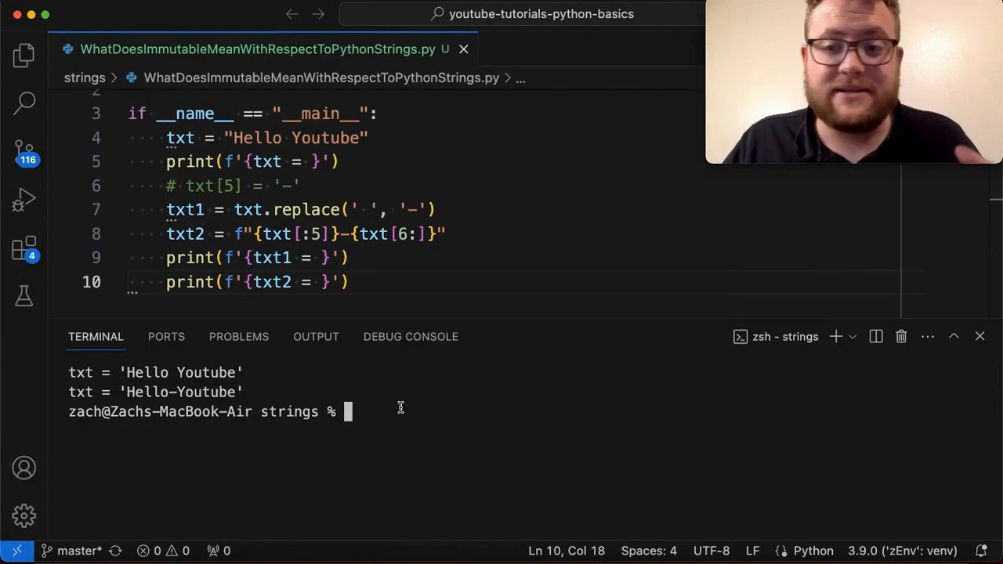
pyautogui.write('reset && python WhatDoesImmutableMeanWithRespectToPythonStrings.py')
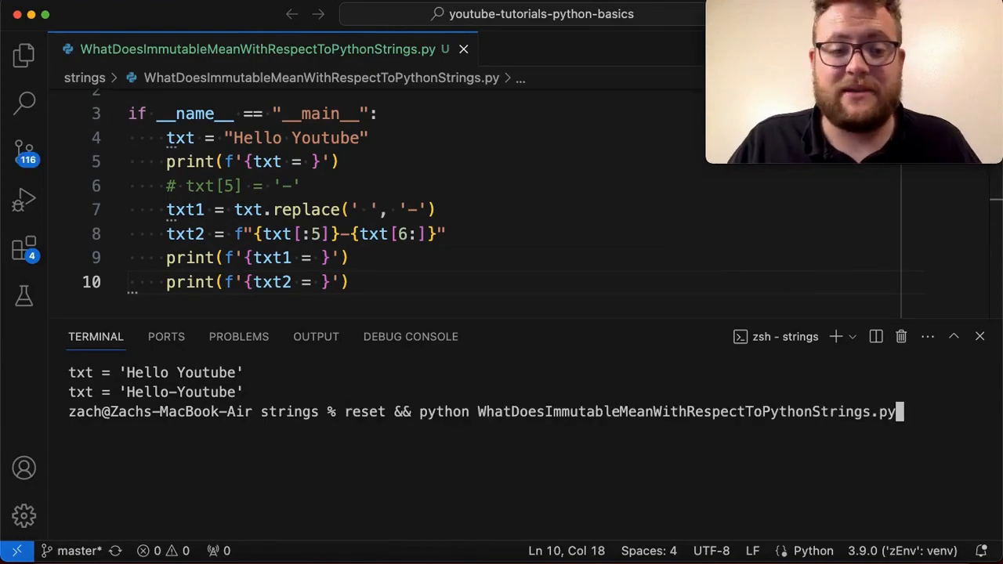
pyautogui.press('Enter')
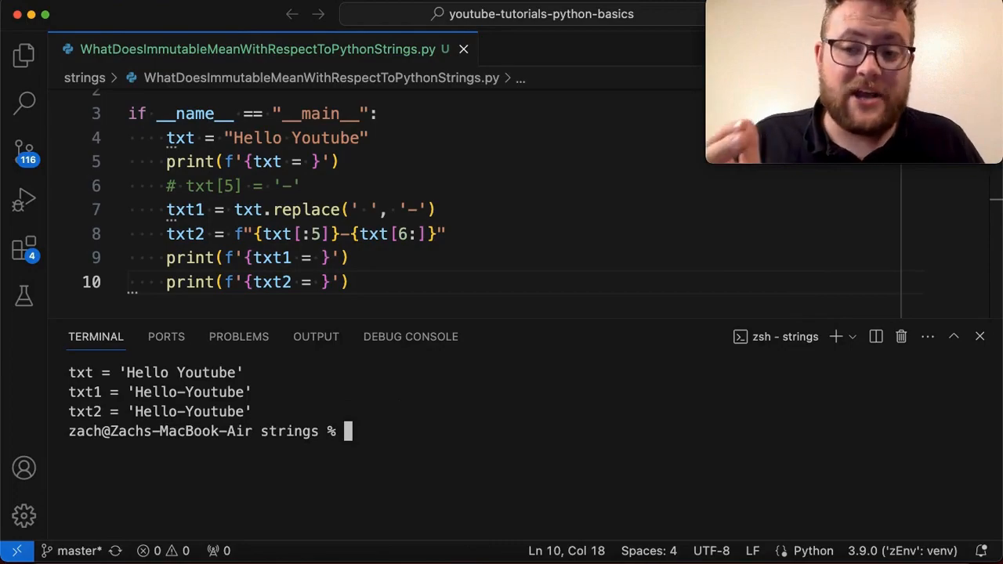